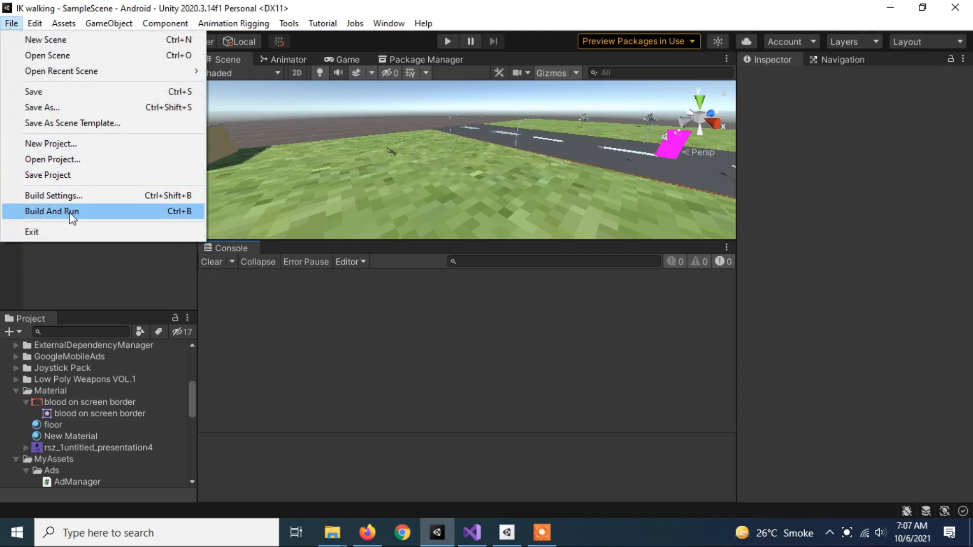
# Run Build And Run for Android, which fails on the empty Google Mobile Ads app ID.
pyautogui.click(52, 211)
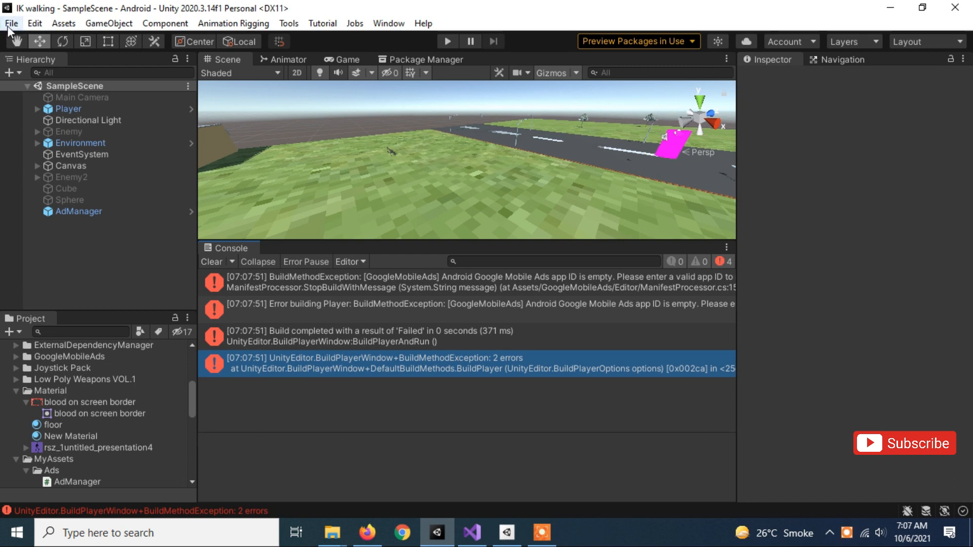
pyautogui.click(34, 23)
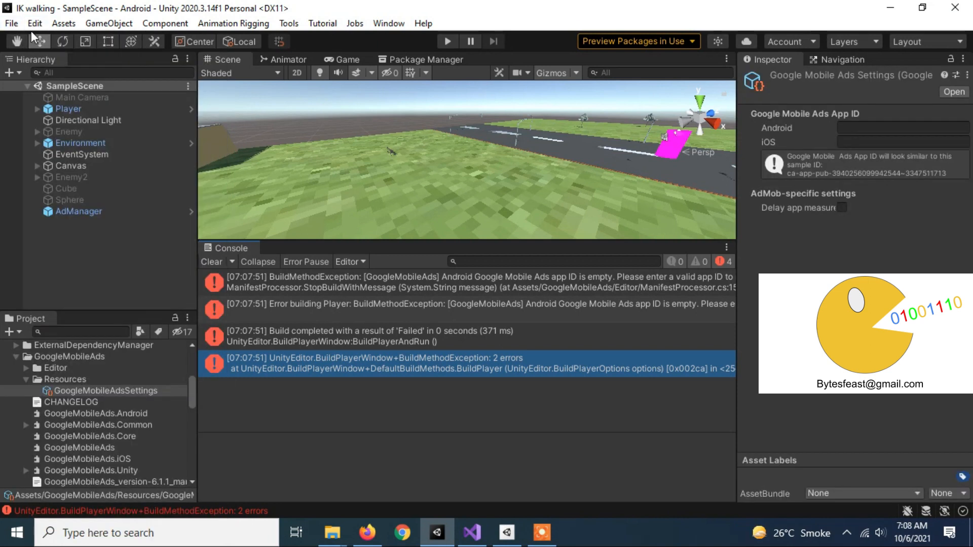
# Reopen Assets > Google Mobile Ads > Settings to show the Android and iOS app ID fields.
pyautogui.click(63, 23)
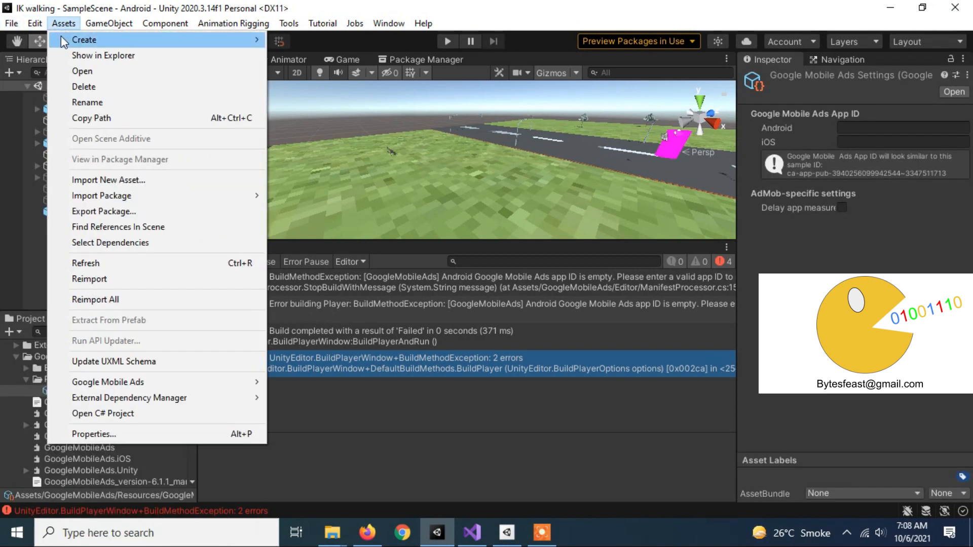
pyautogui.moveTo(107, 382)
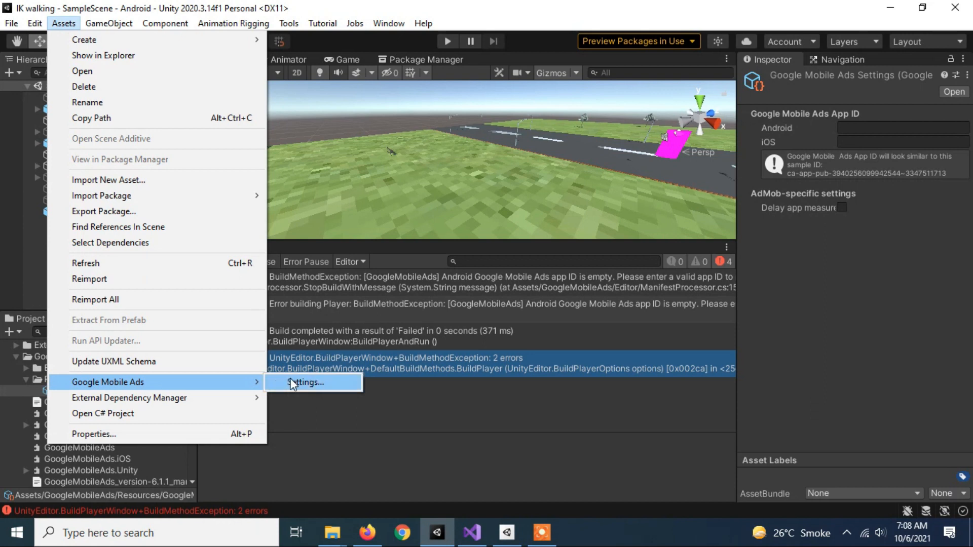
pyautogui.click(305, 382)
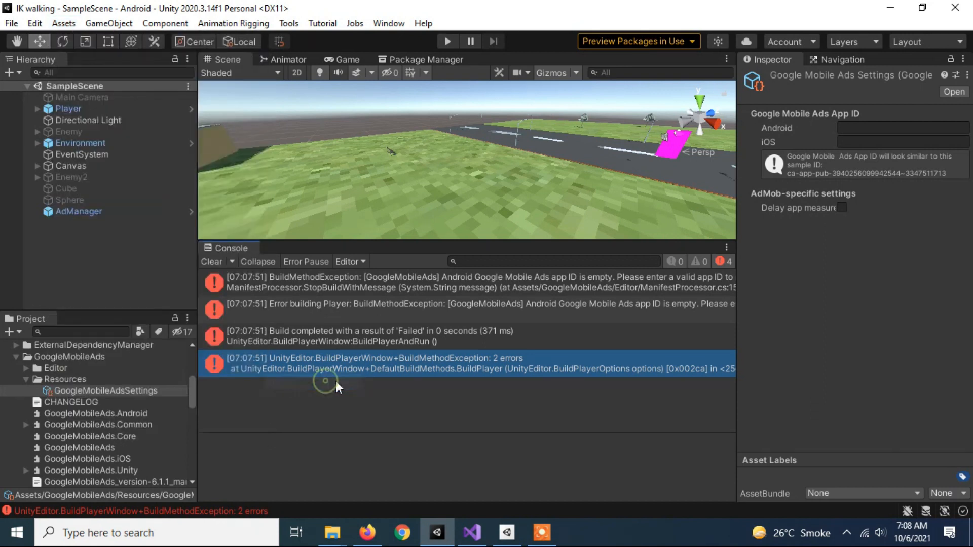
pyautogui.moveTo(807, 183)
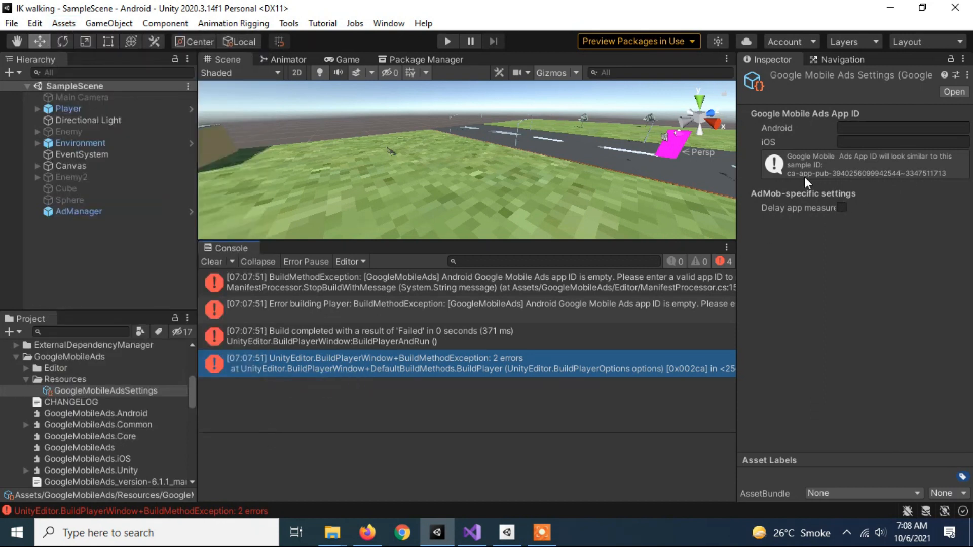
pyautogui.moveTo(946, 180)
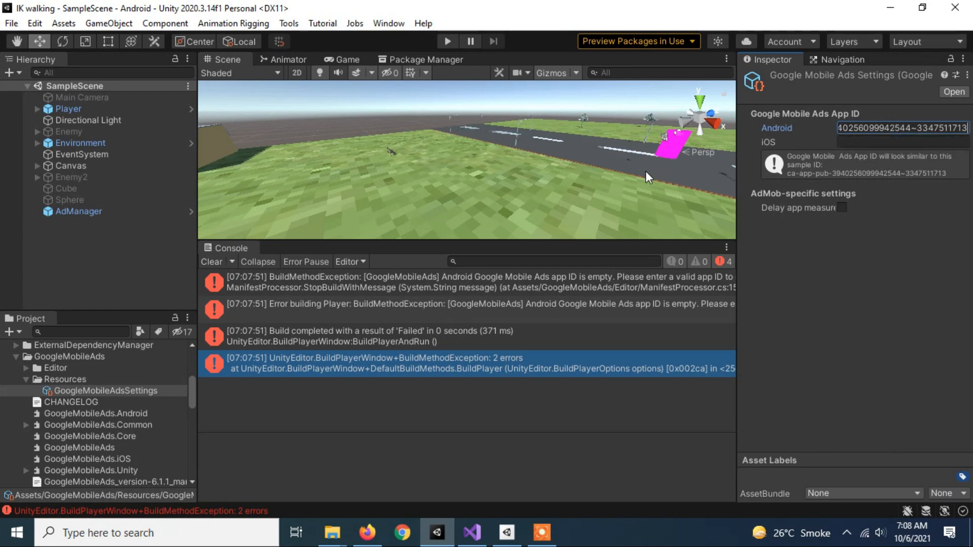
# Rebuild for Android and retry the unresponsive device, ending in a USB debugging error.
pyautogui.click(10, 23)
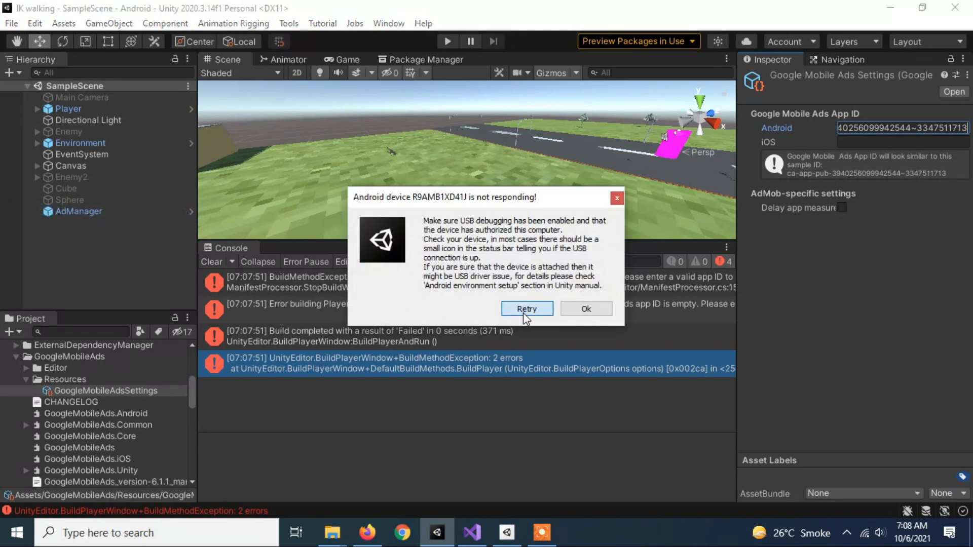
pyautogui.click(585, 308)
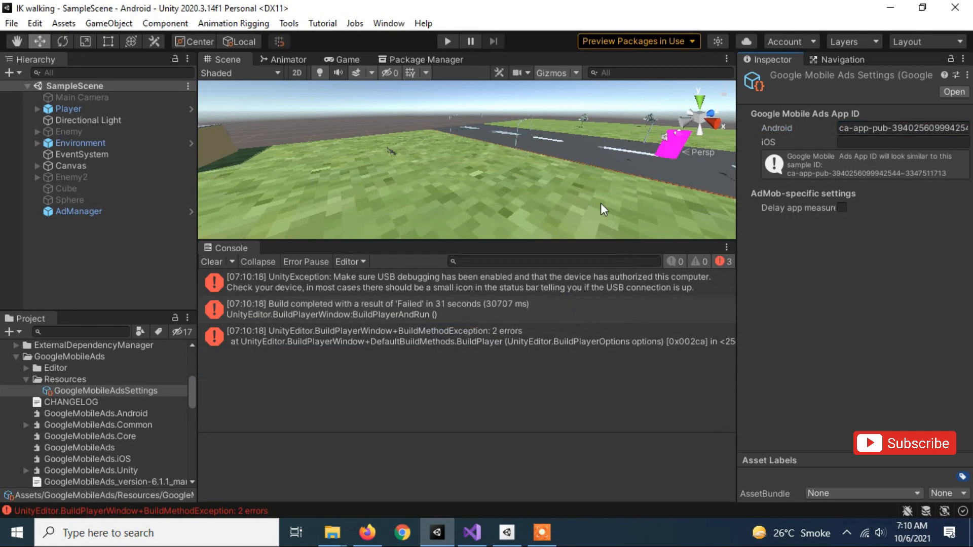
# Start Build And Run from the File menu again so the player build begins.
pyautogui.click(11, 23)
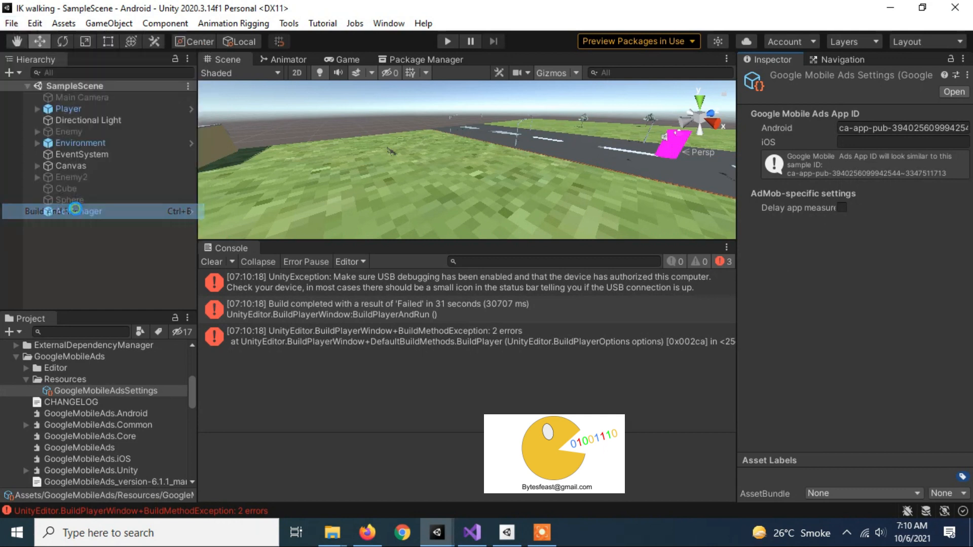
pyautogui.click(58, 211)
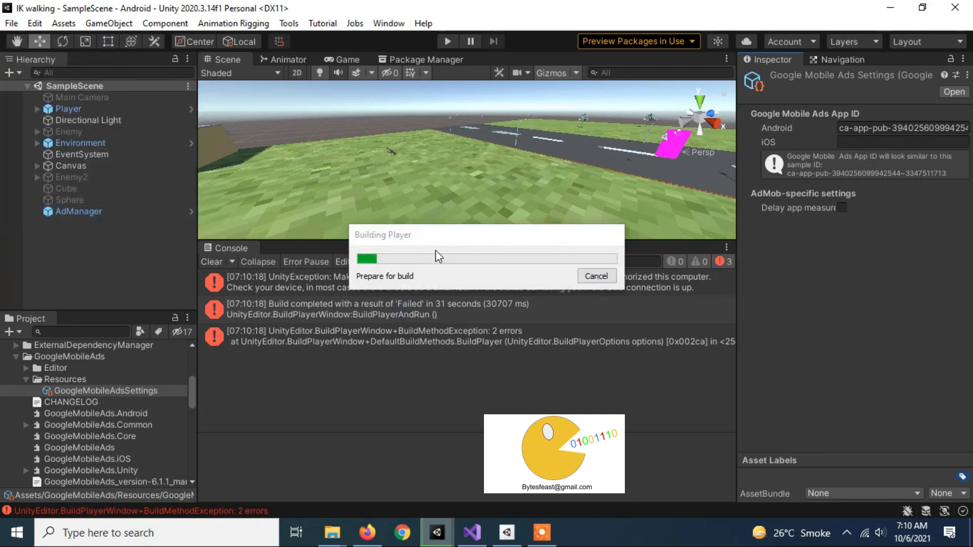